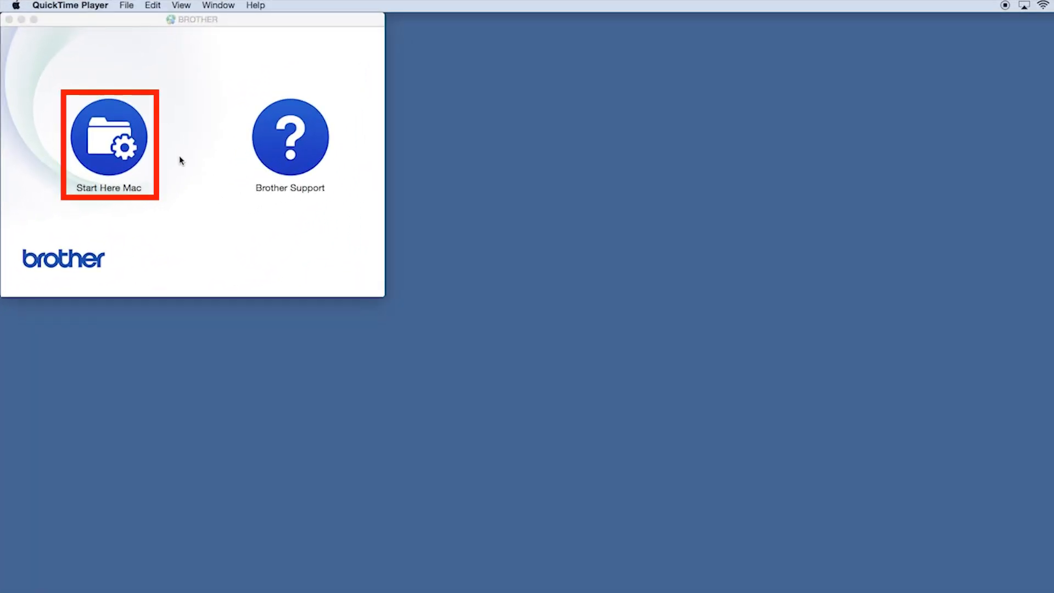
Launch Start Here Mac past the security warning and usage info, choosing Local Connection (USB)
click(109, 138)
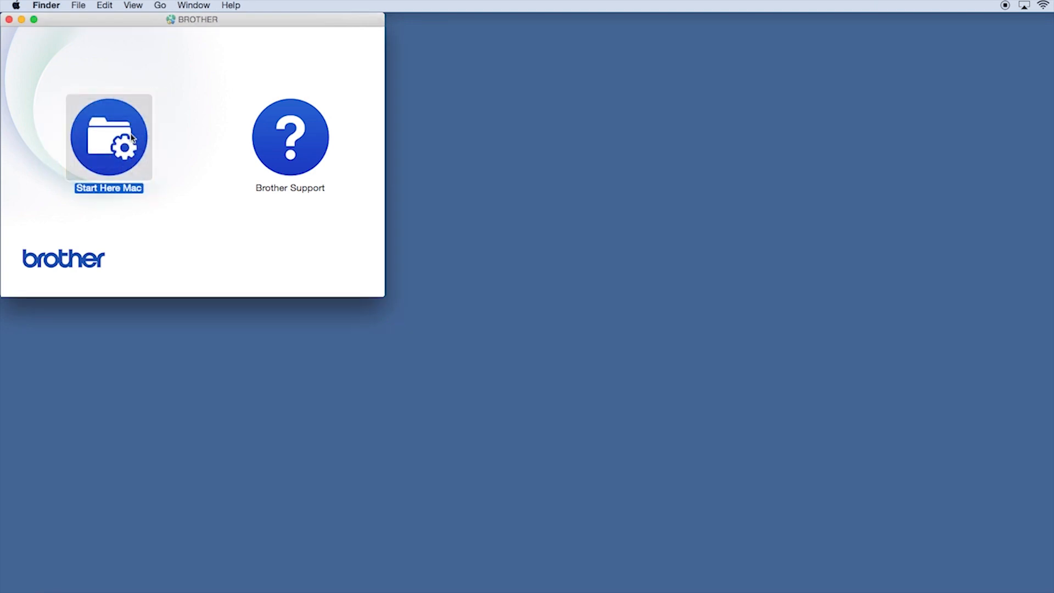
double_click(108, 139)
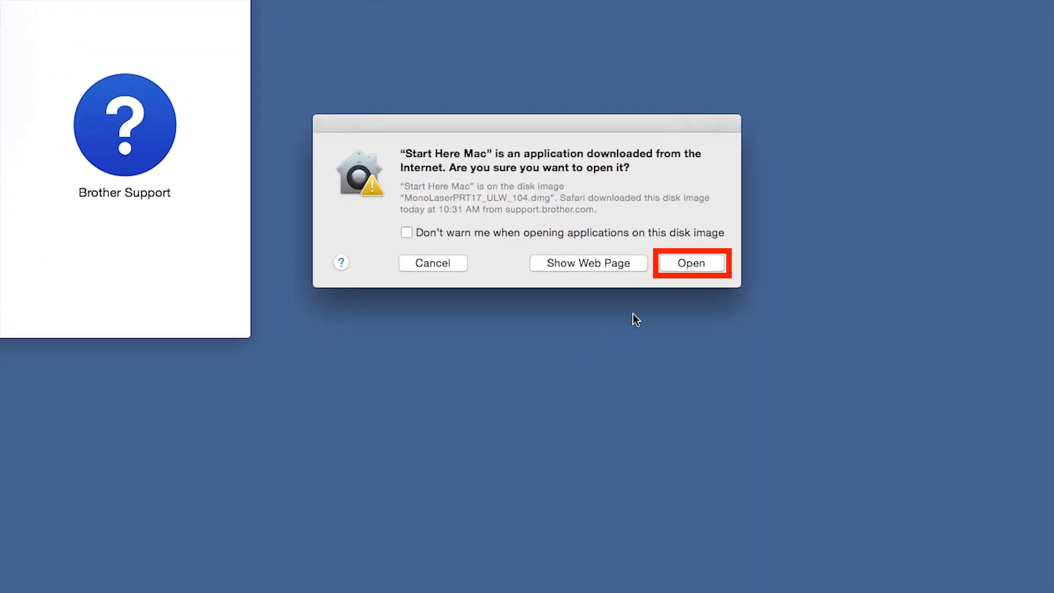
click(691, 263)
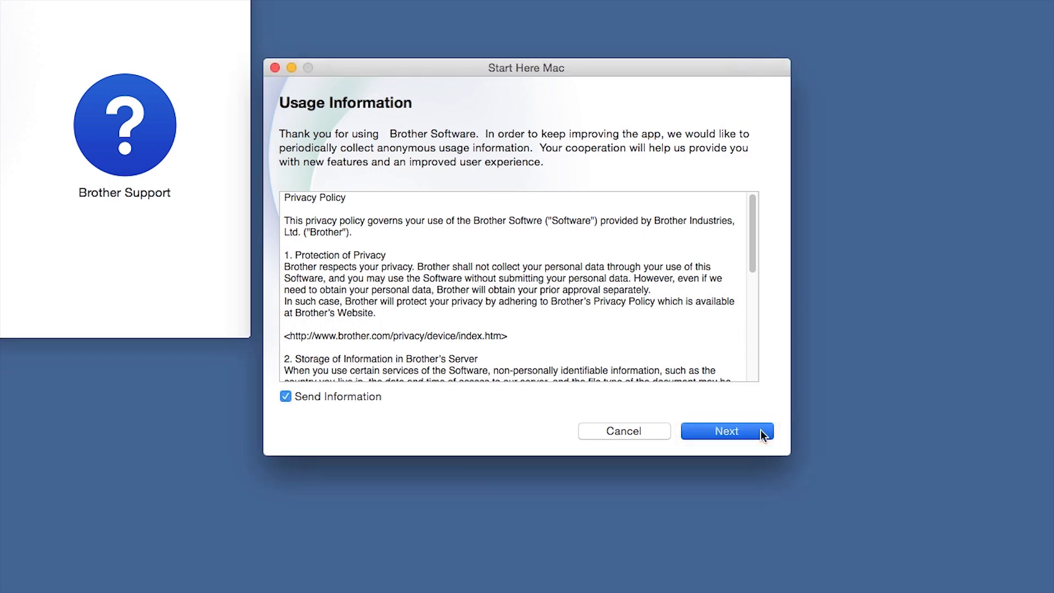
click(727, 431)
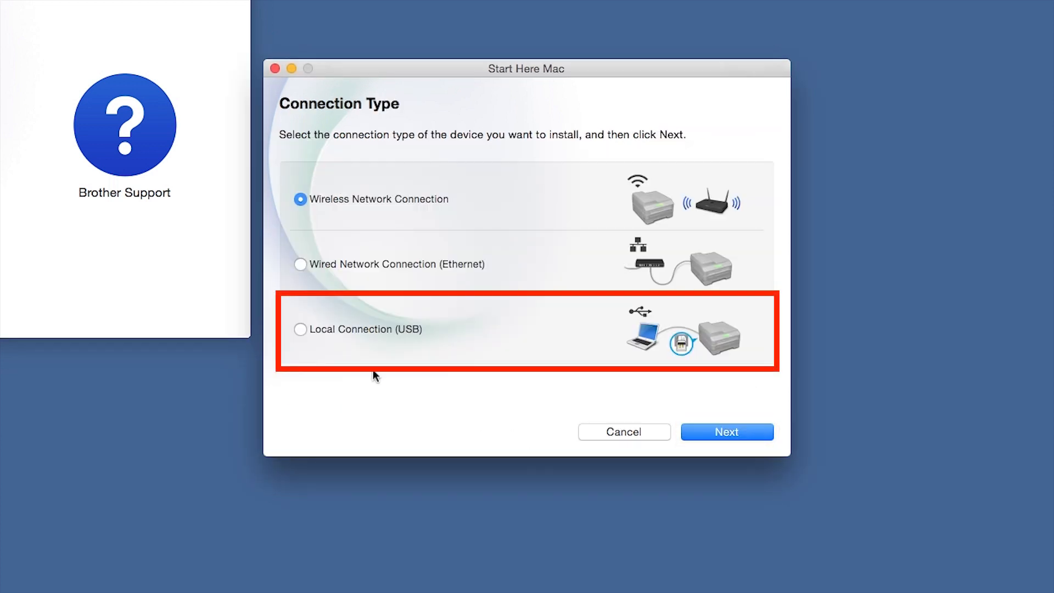
click(300, 329)
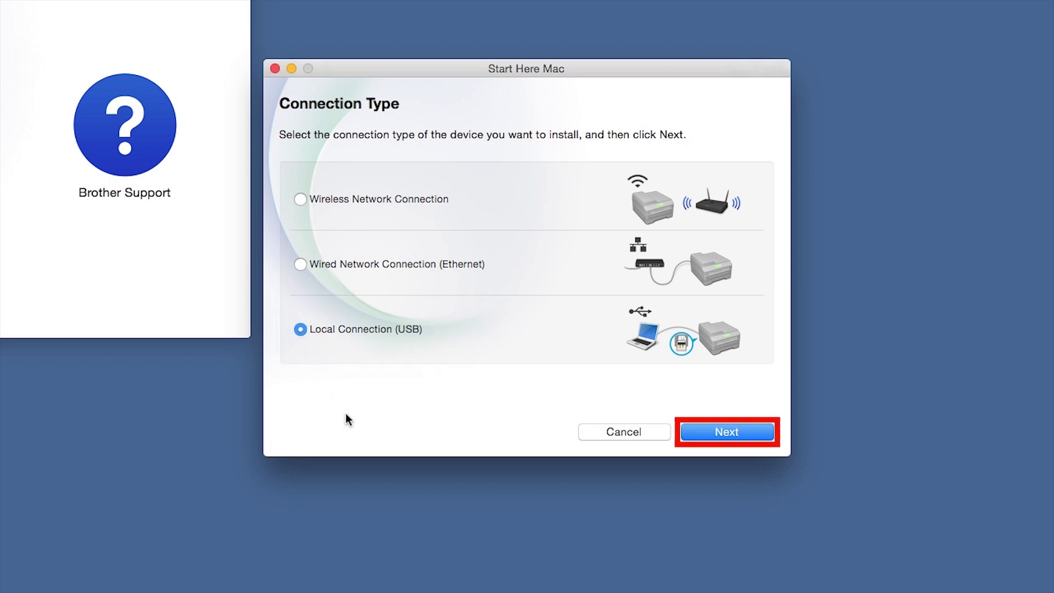
click(727, 431)
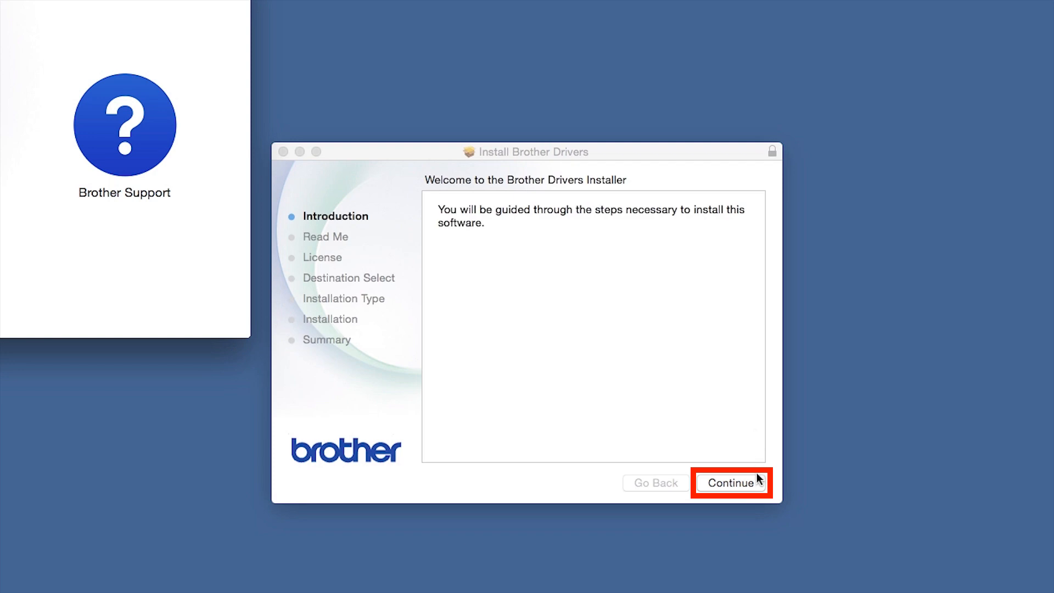
Accept the license and install the Brother drivers with the account password, then close the installer
click(731, 483)
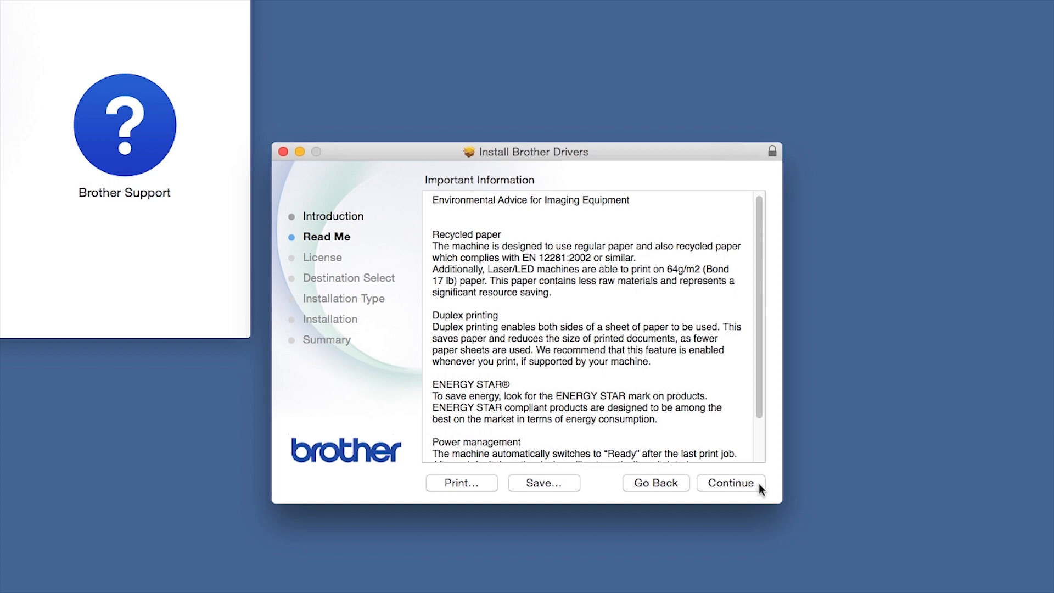
click(731, 483)
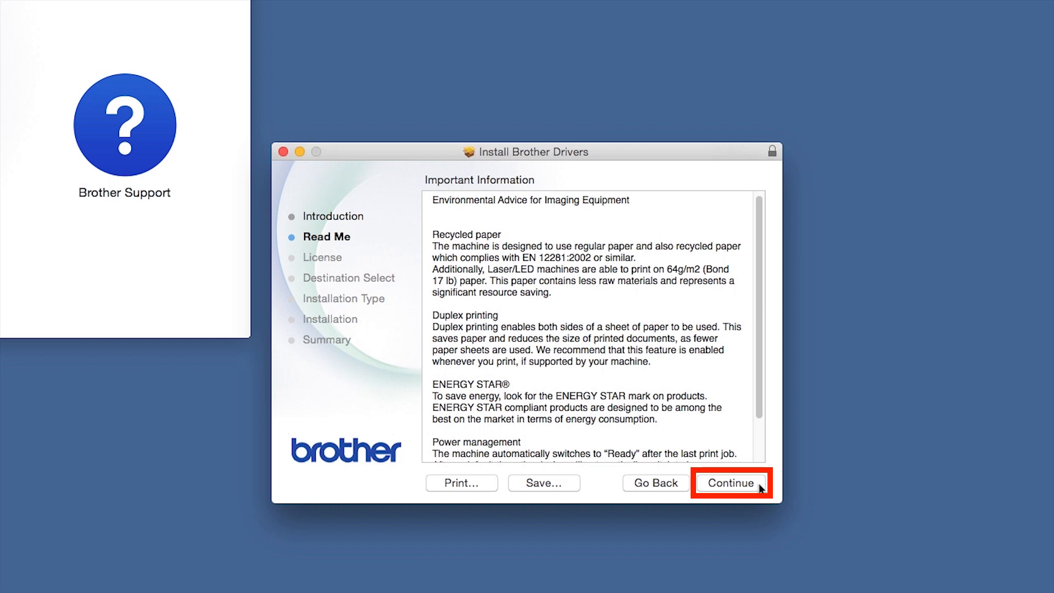
click(732, 484)
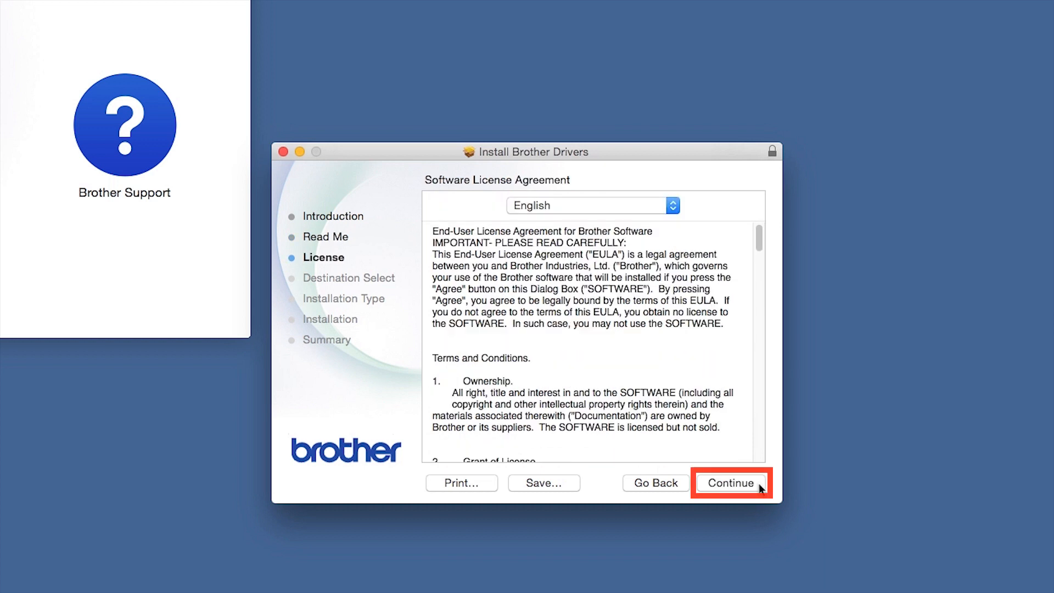
click(731, 483)
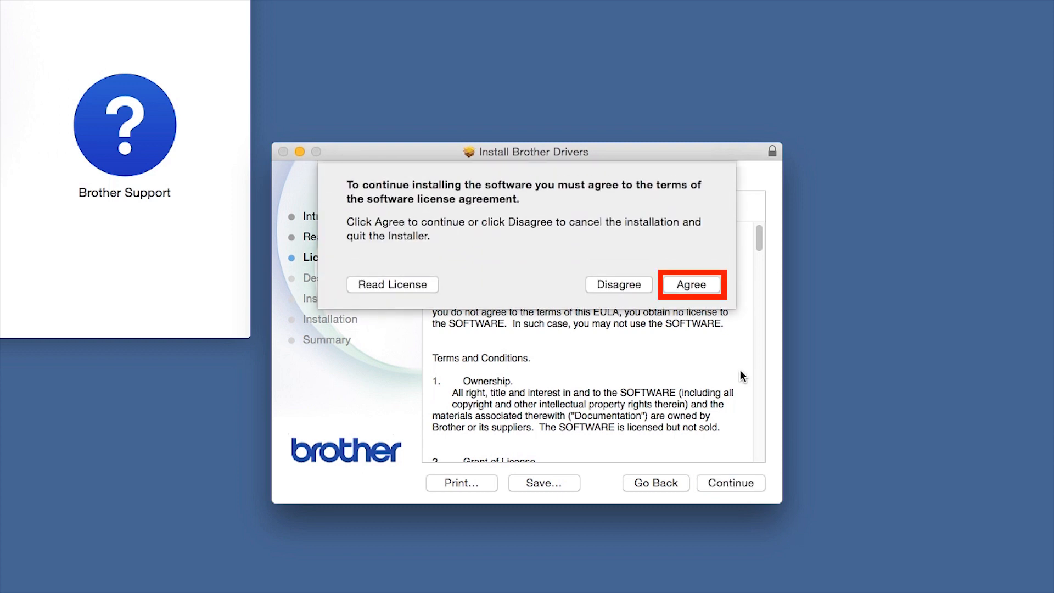
click(691, 285)
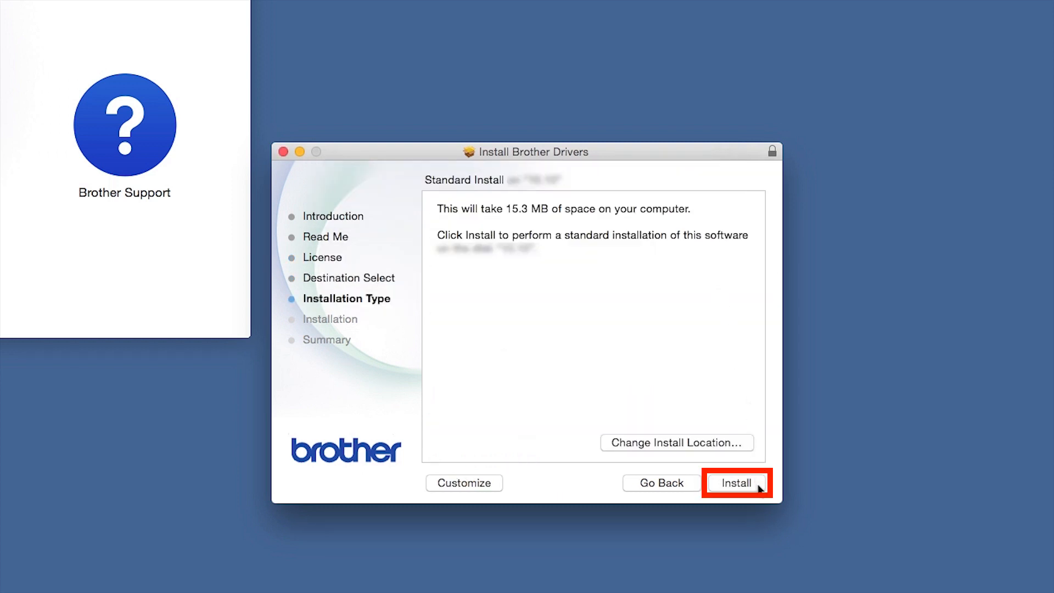
click(735, 483)
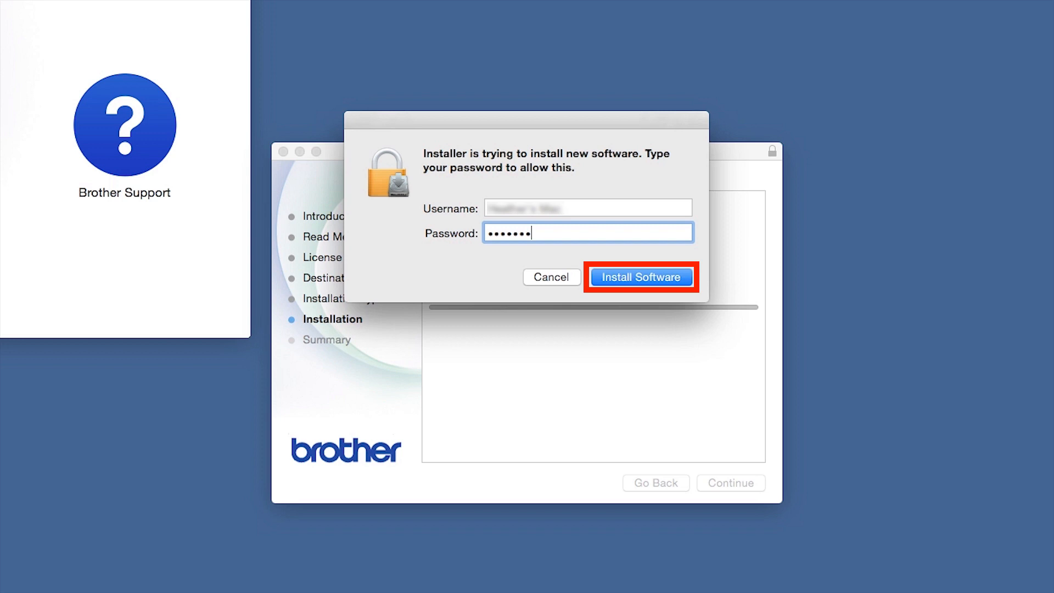
click(641, 276)
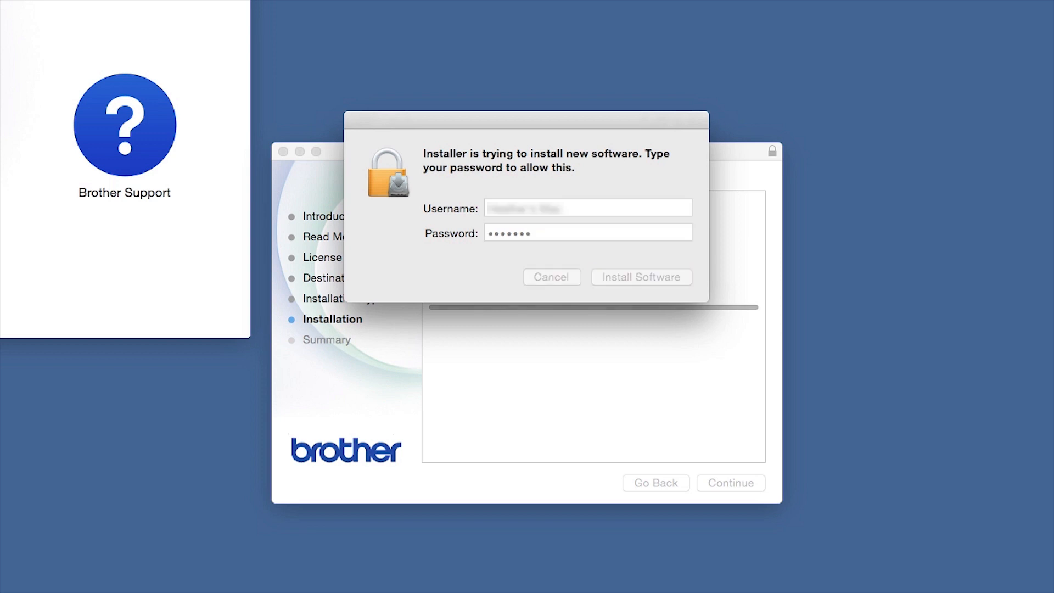
click(642, 277)
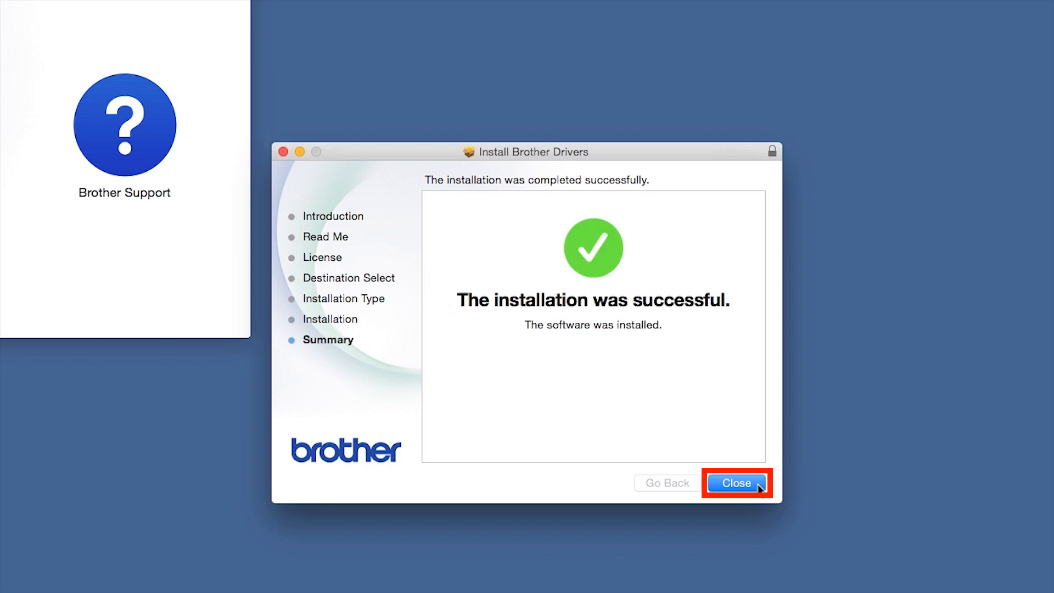
click(737, 484)
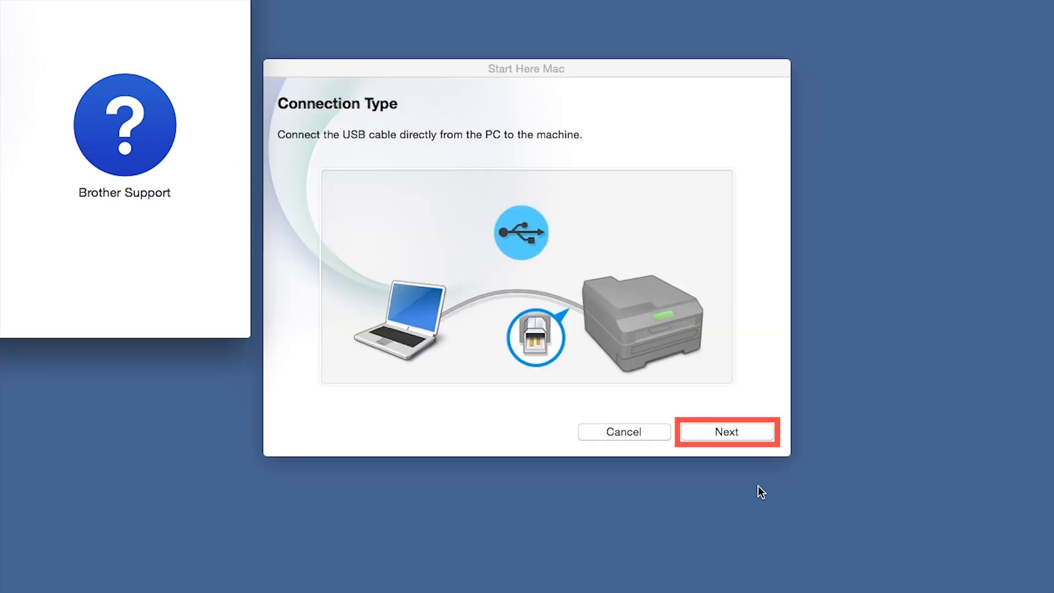
Continue past the USB cable step to the Add Printer dialog
click(727, 433)
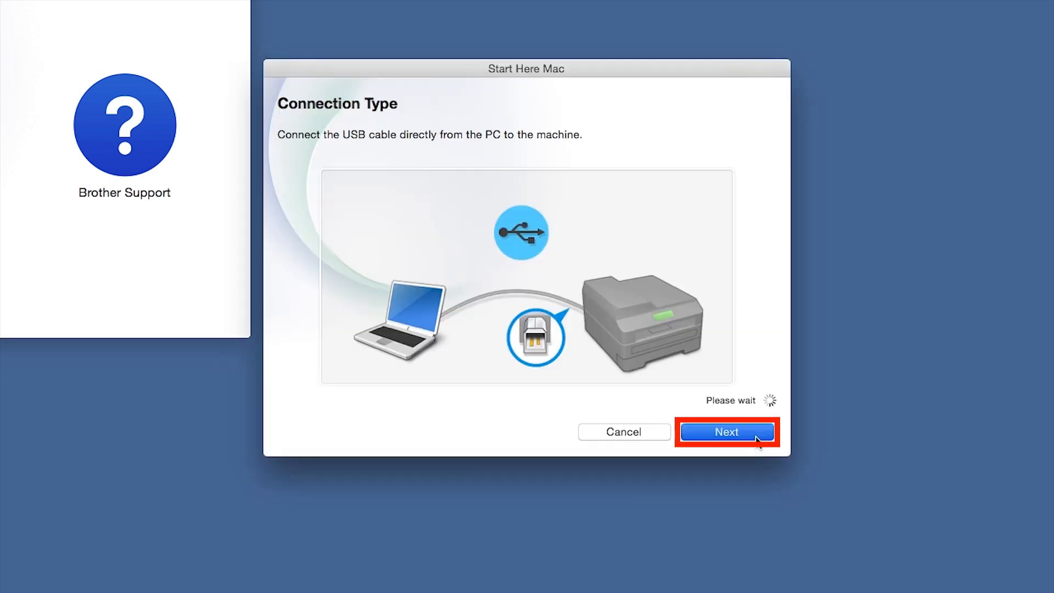
click(728, 432)
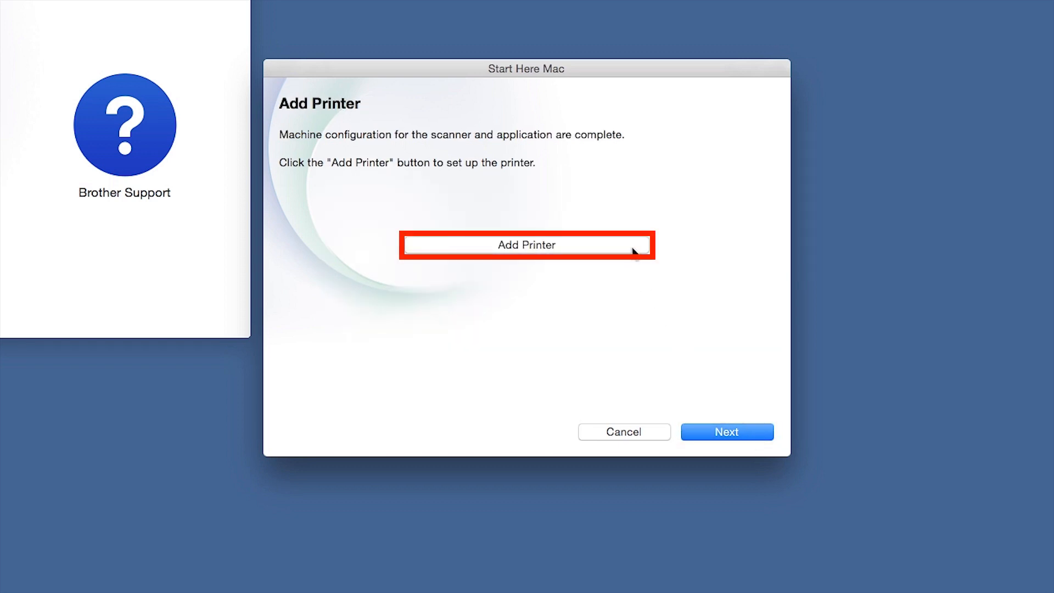
click(526, 245)
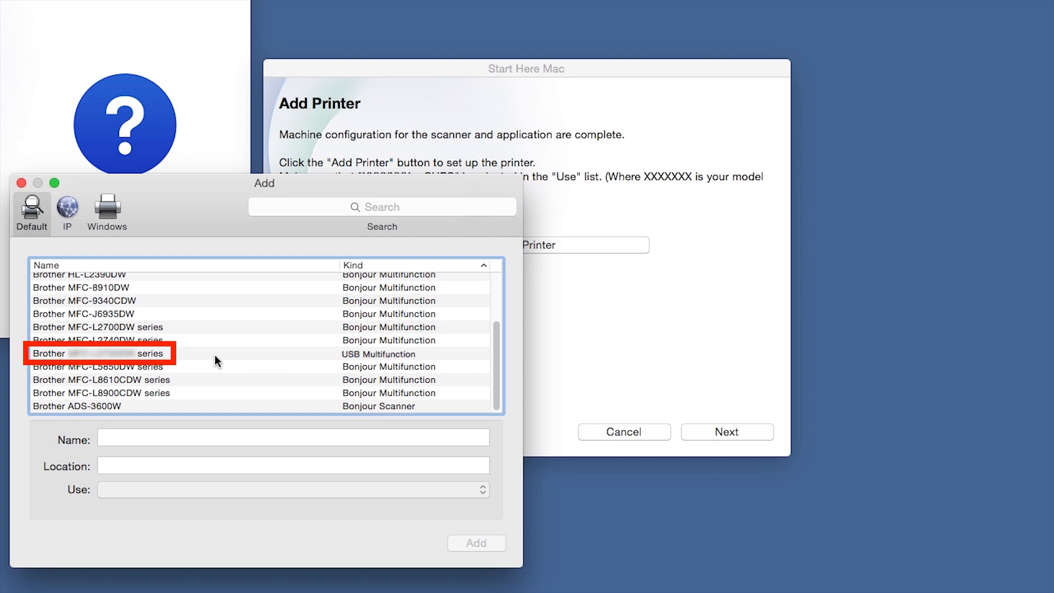
Add the USB Multifunction Brother printer using the Brother series CUPS driver
click(98, 353)
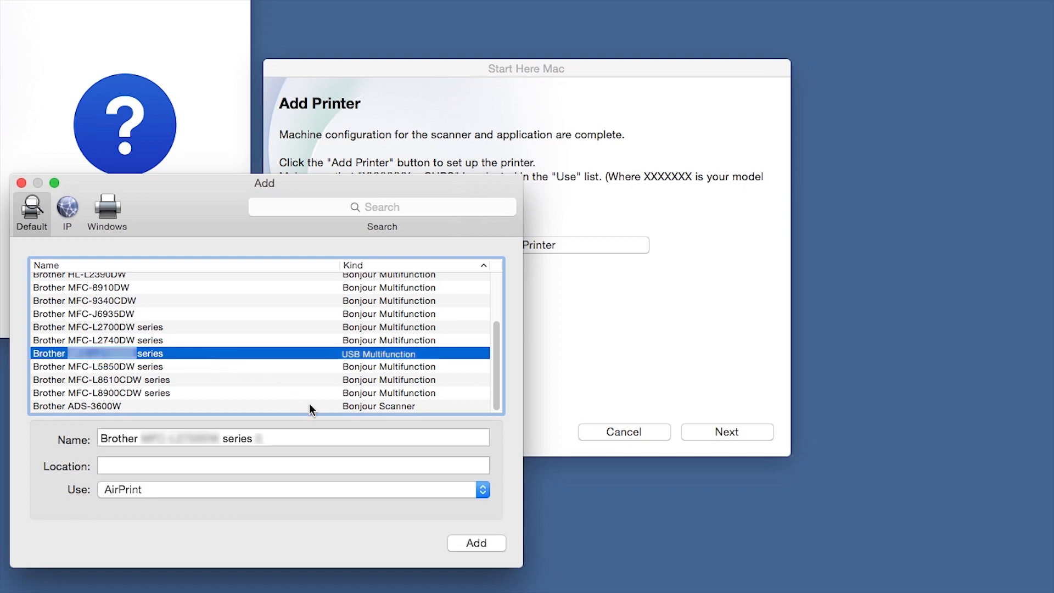
click(483, 490)
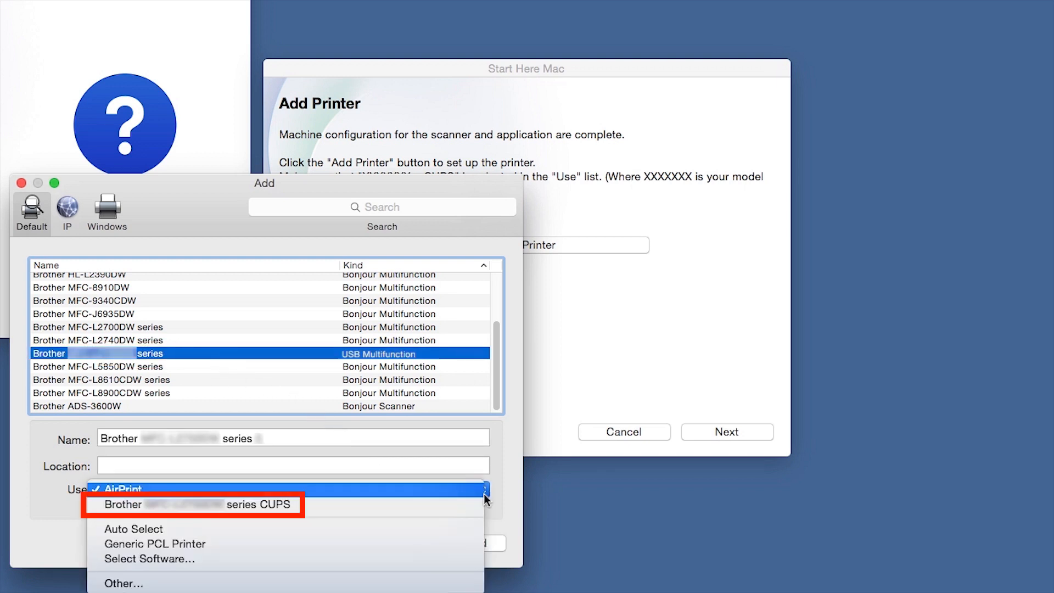
click(192, 505)
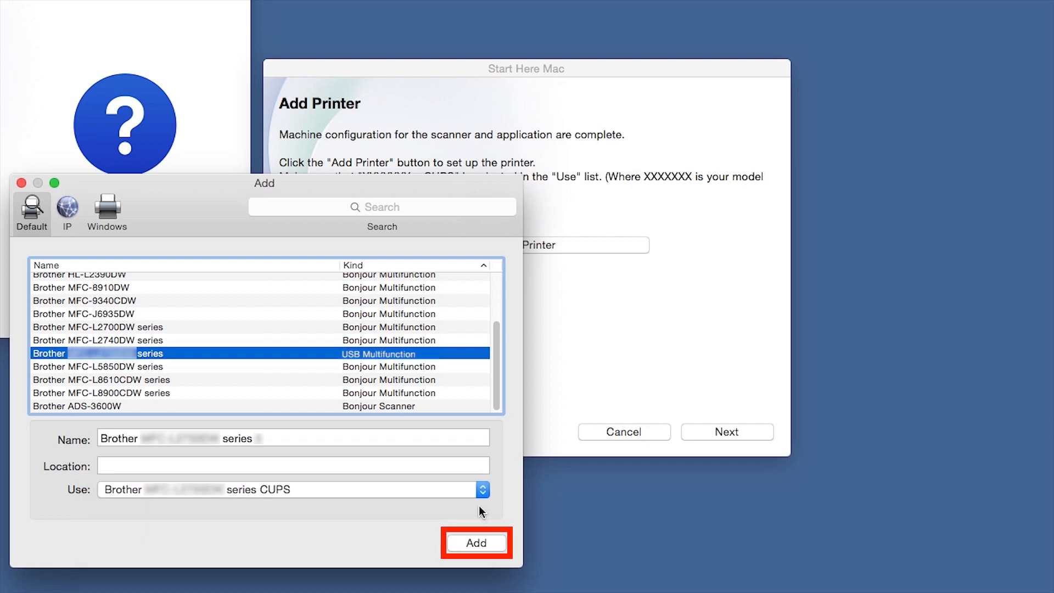
click(475, 542)
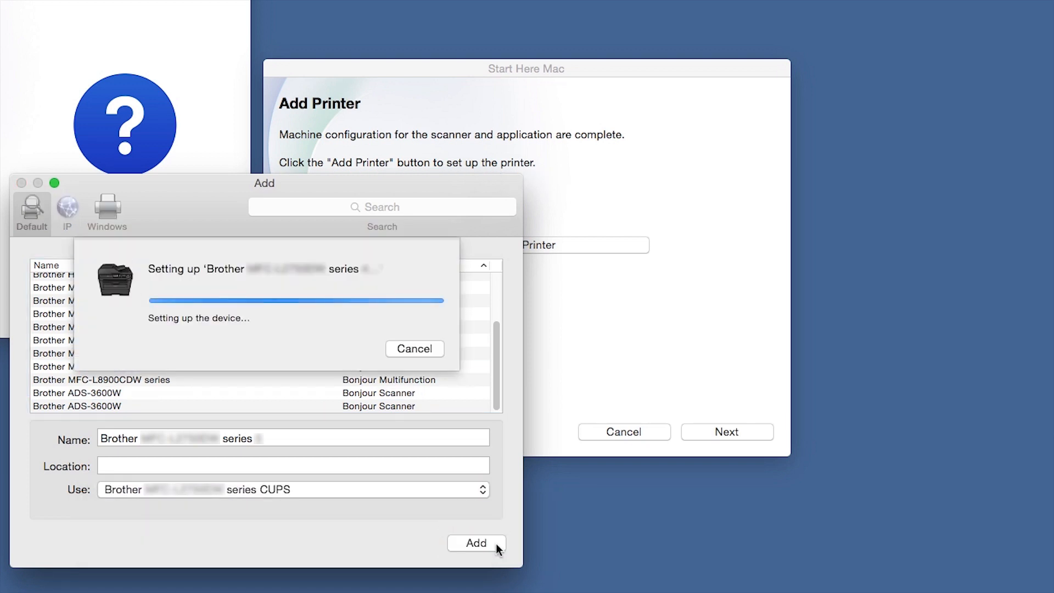
click(476, 543)
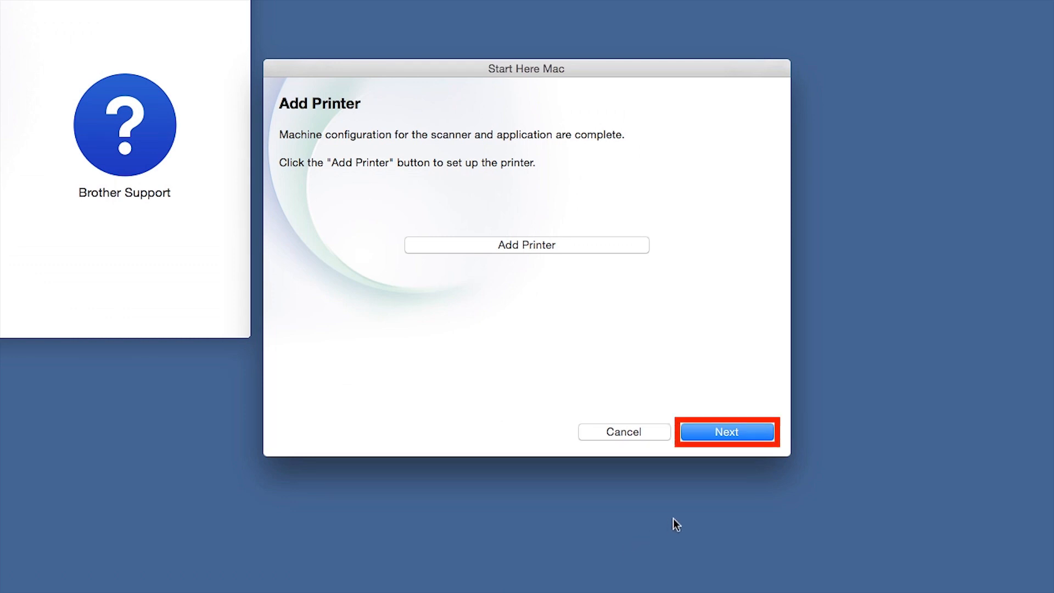
Get iPrint&Scan from the App Store and pass the Brother Support page to reach Setup Complete
click(727, 432)
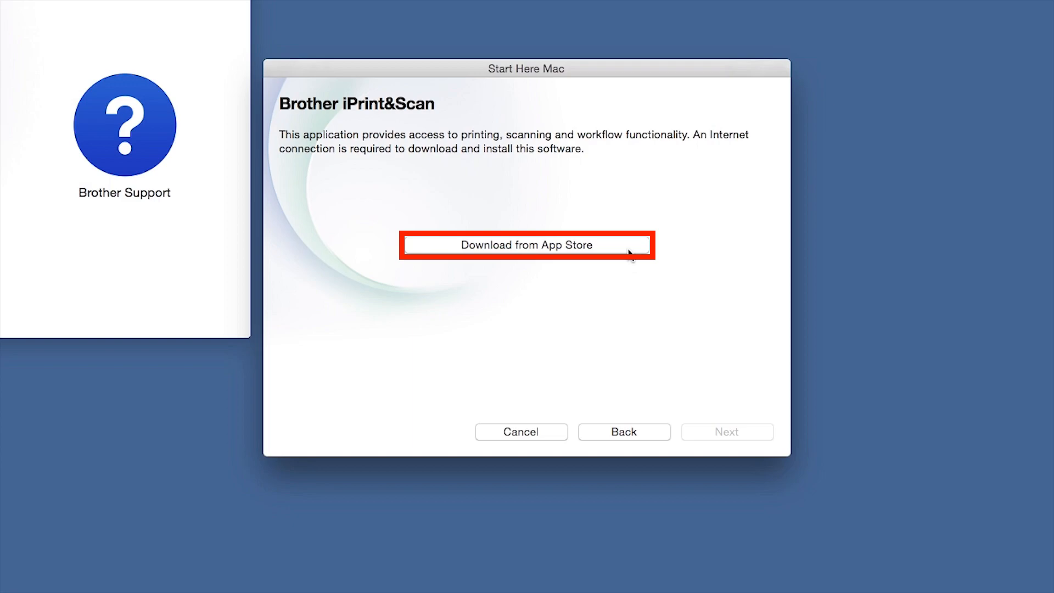
click(526, 245)
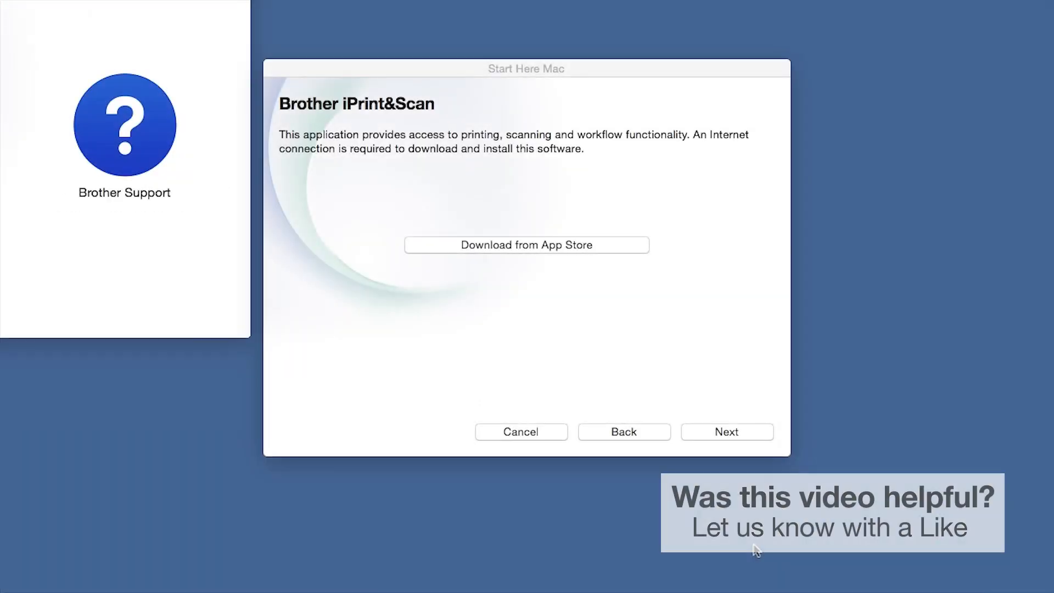
click(726, 431)
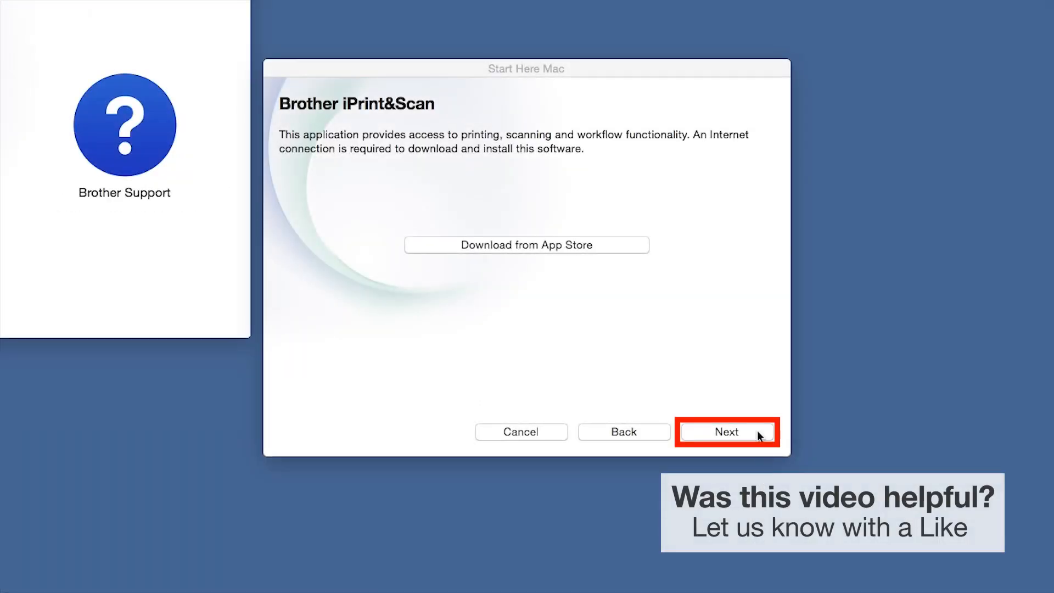
click(727, 432)
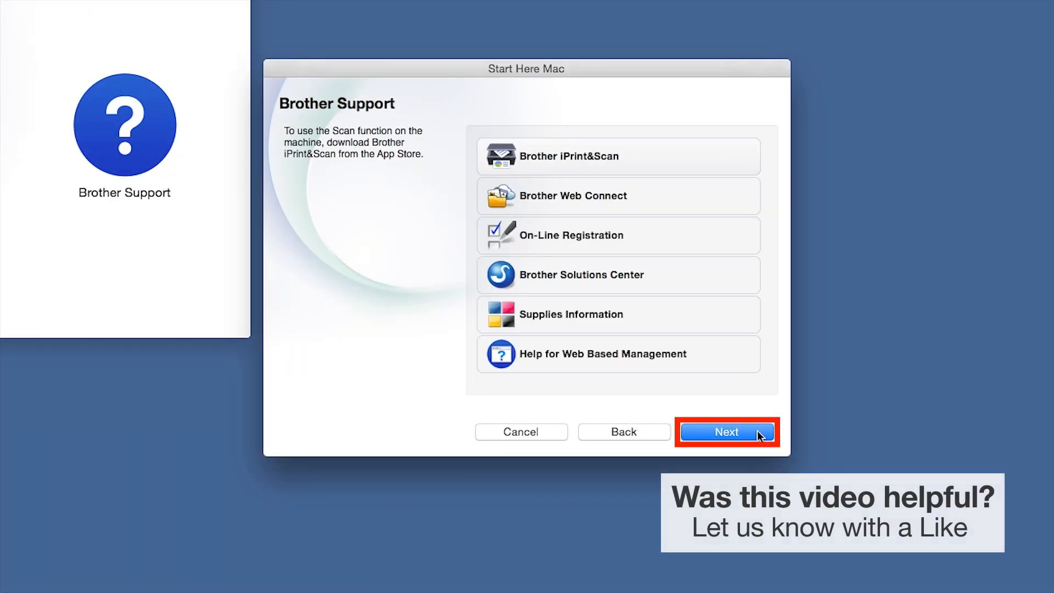
click(727, 432)
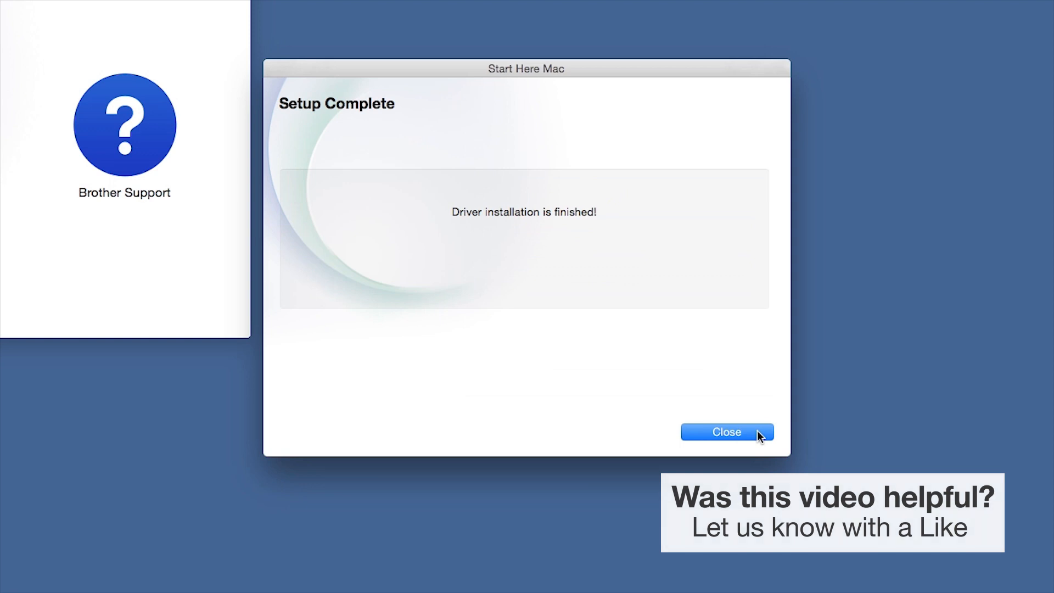